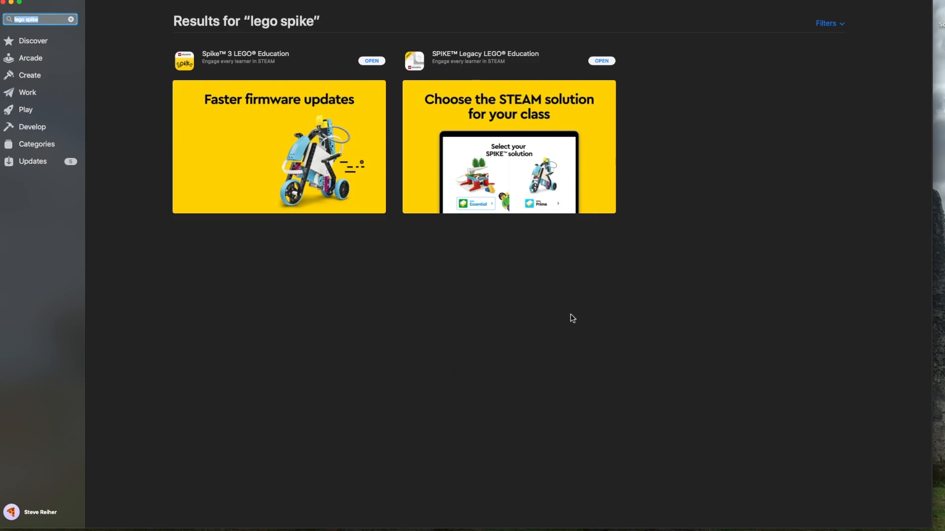
{"action": "mouse_move", "coordinate": [670, 464]}
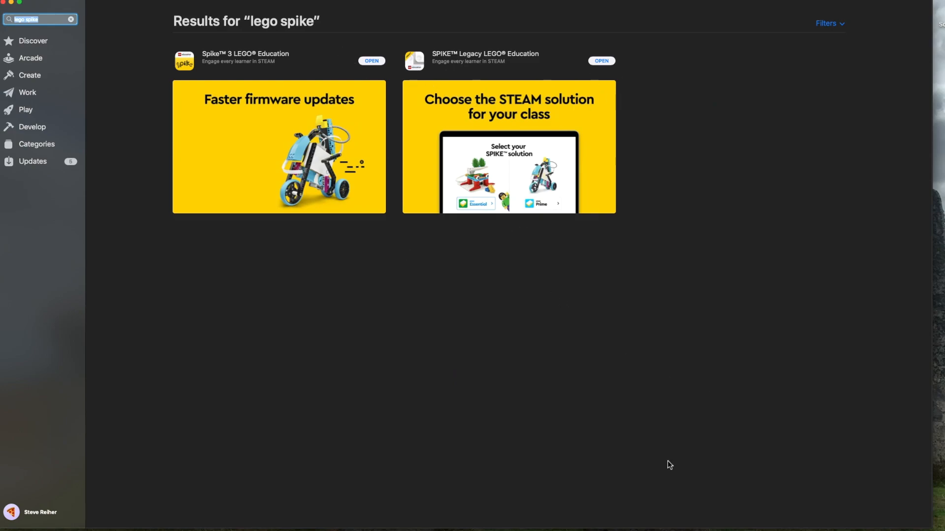
{"action": "mouse_move", "coordinate": [624, 106]}
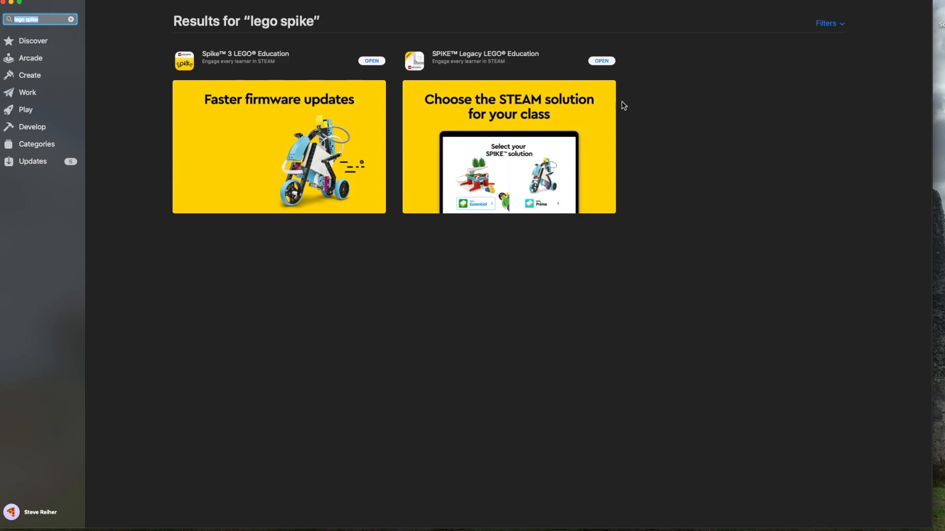
Launch SPIKE Legacy from the 'lego spike' App Store search results
{"action": "left_click", "coordinate": [371, 60]}
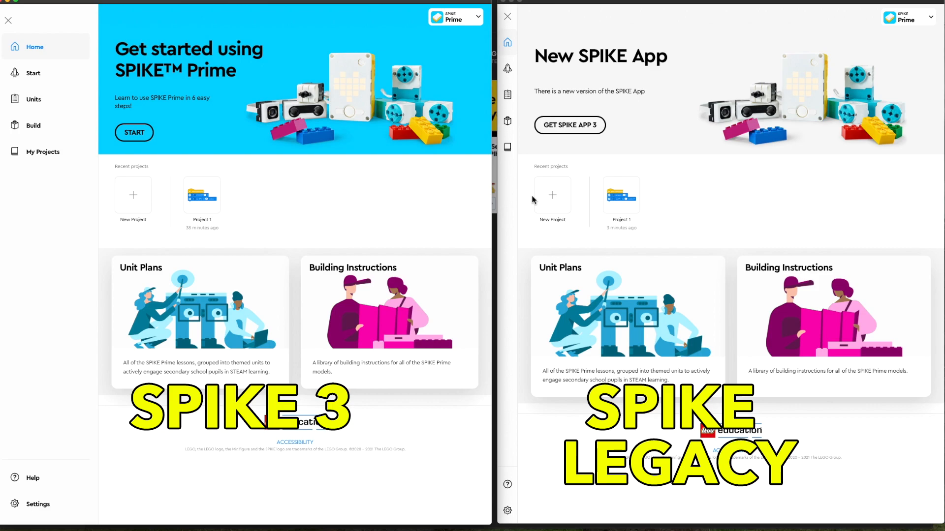
{"action": "mouse_move", "coordinate": [734, 380]}
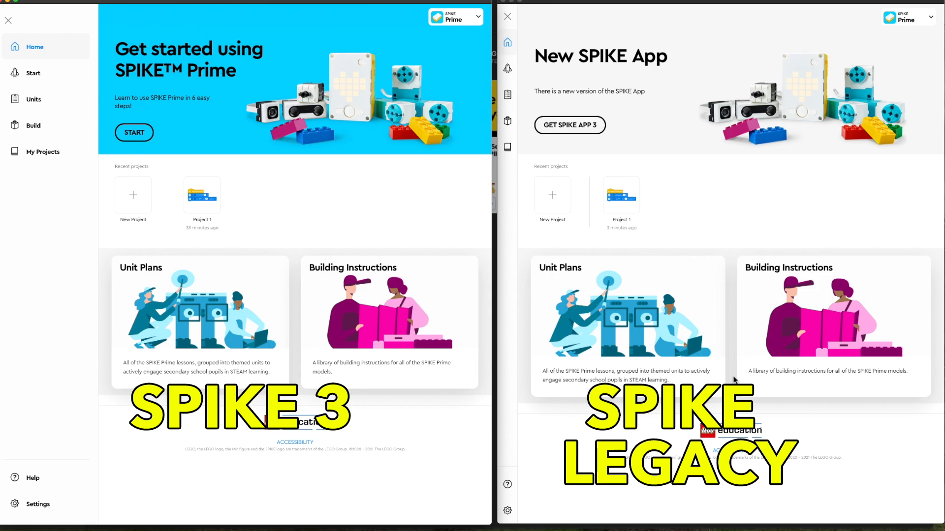
{"action": "mouse_move", "coordinate": [358, 414]}
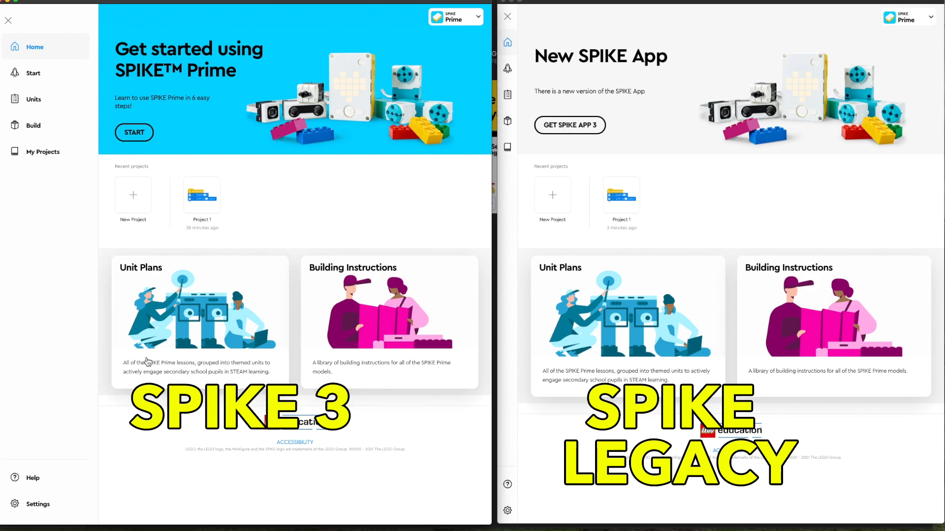
{"action": "mouse_move", "coordinate": [804, 154]}
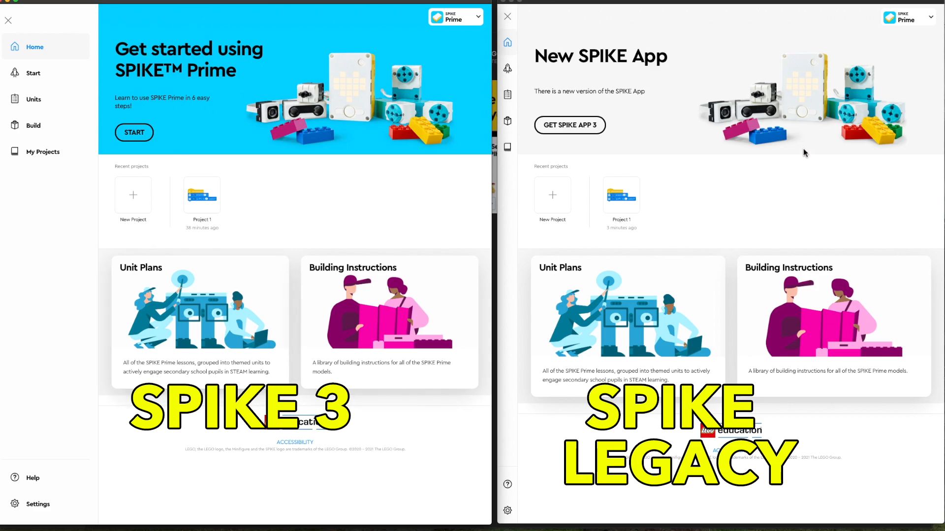
{"action": "mouse_move", "coordinate": [622, 257]}
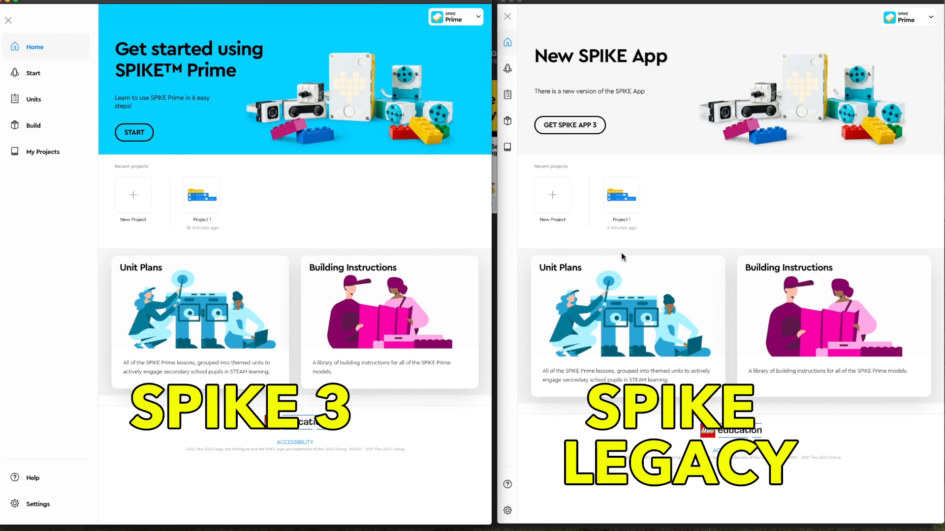
{"action": "mouse_move", "coordinate": [610, 223]}
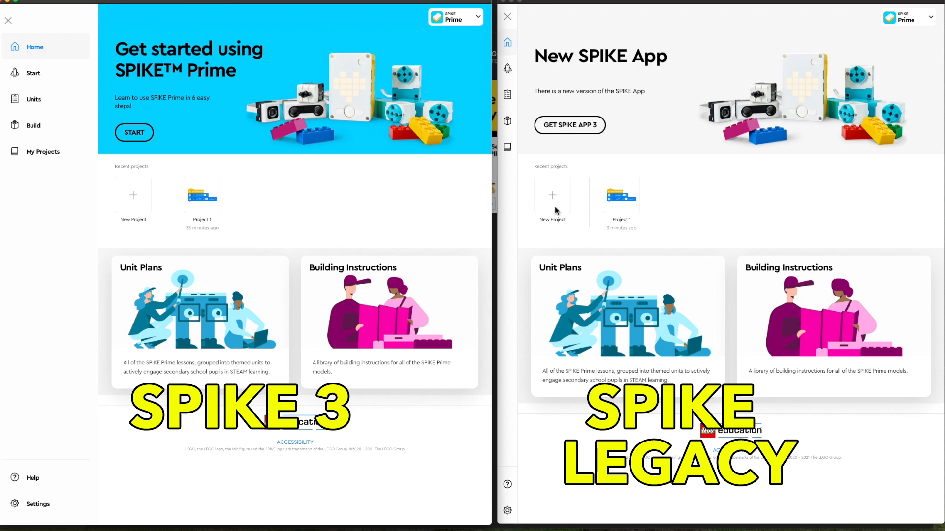
{"action": "mouse_move", "coordinate": [555, 200]}
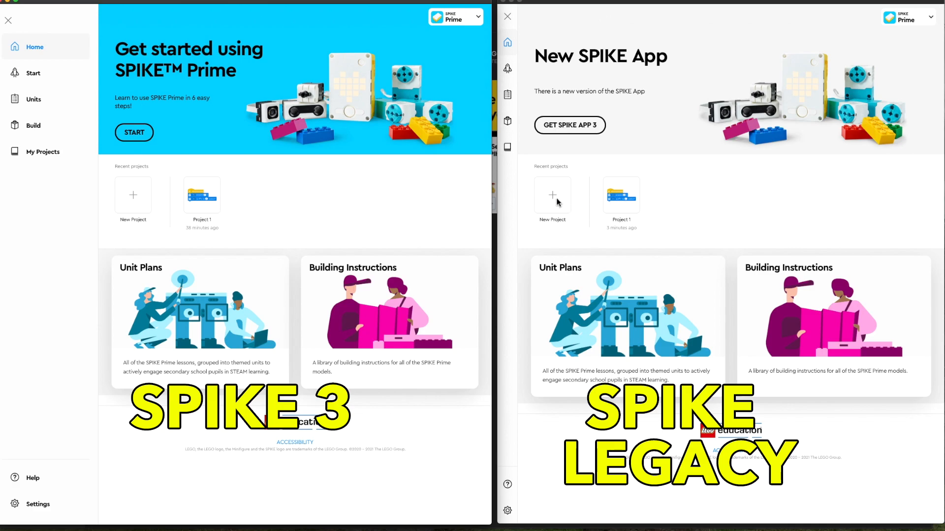
Start a new project in SPIKE Legacy and SPIKE 3; SPIKE 3 offers only Icon and Word Blocks
{"action": "left_click", "coordinate": [552, 194]}
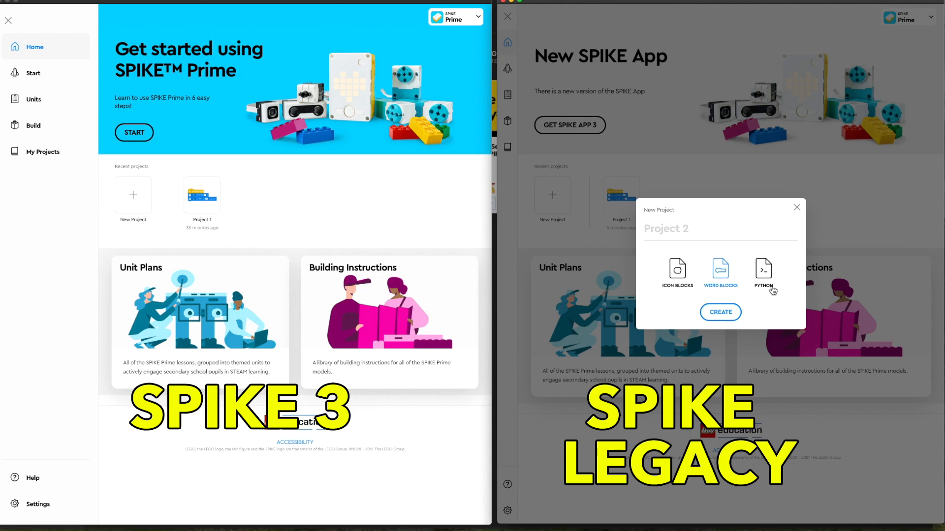
{"action": "mouse_move", "coordinate": [774, 297]}
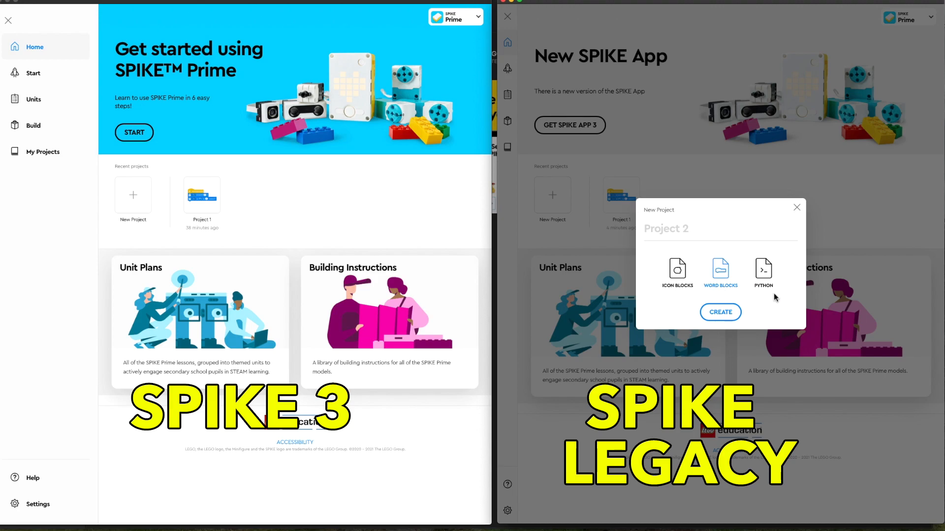
{"action": "left_click", "coordinate": [133, 194]}
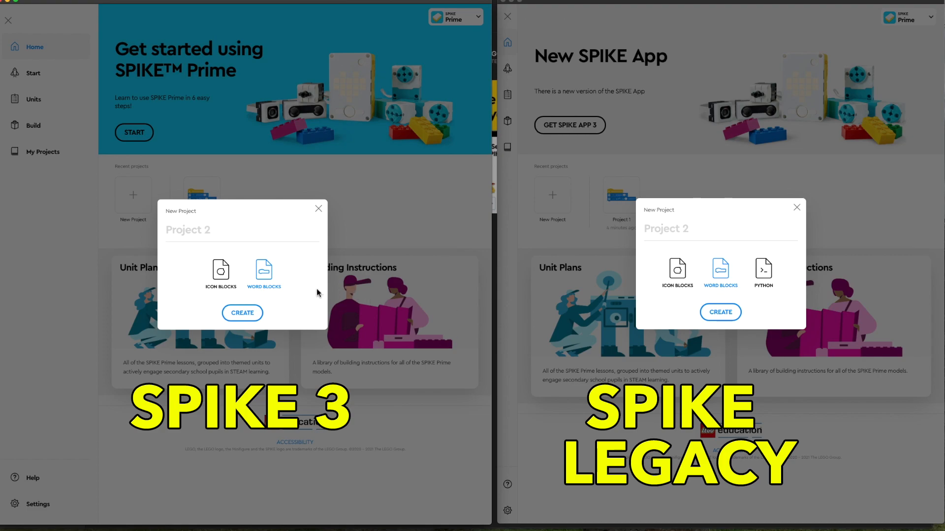
{"action": "mouse_move", "coordinate": [840, 253]}
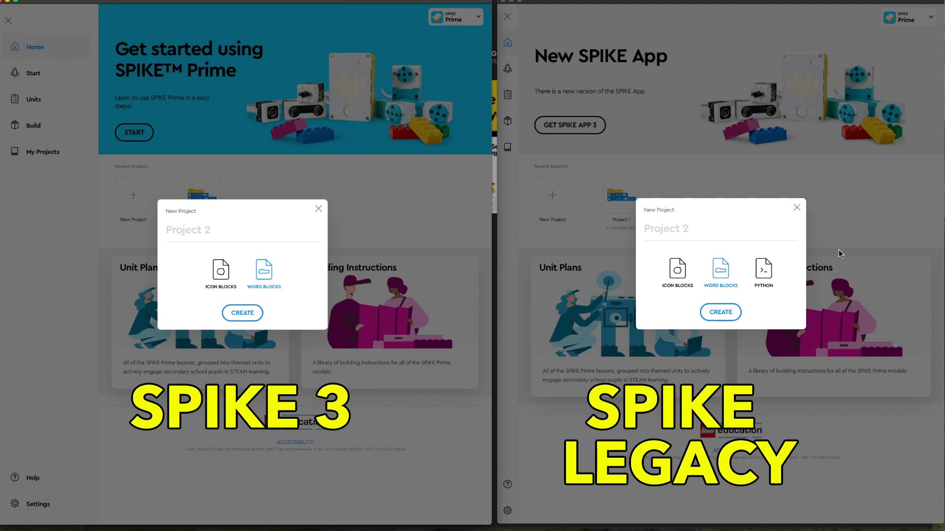
{"action": "mouse_move", "coordinate": [259, 313]}
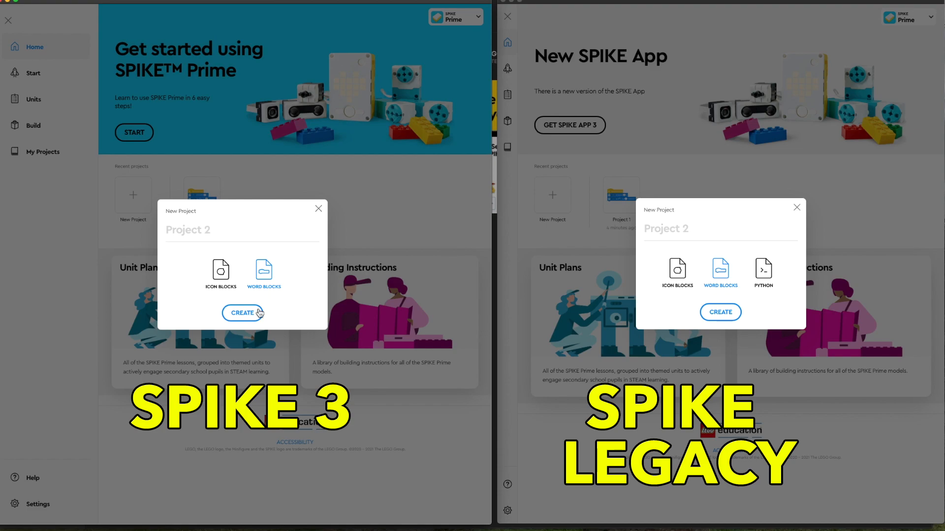
{"action": "mouse_move", "coordinate": [324, 217]}
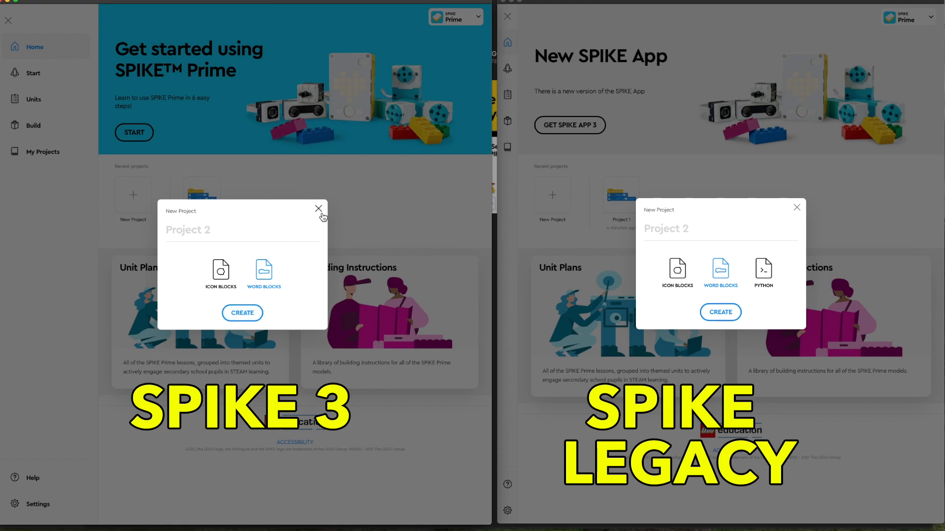
Dismiss the new-project prompt and open the Project 1 motor program (75%, 3 rotations)
{"action": "left_click", "coordinate": [319, 209]}
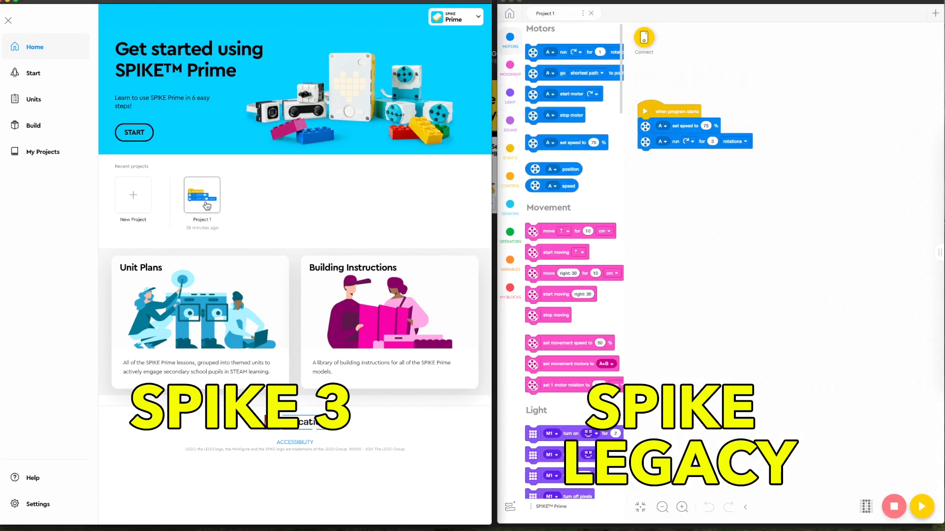
{"action": "left_click", "coordinate": [201, 194]}
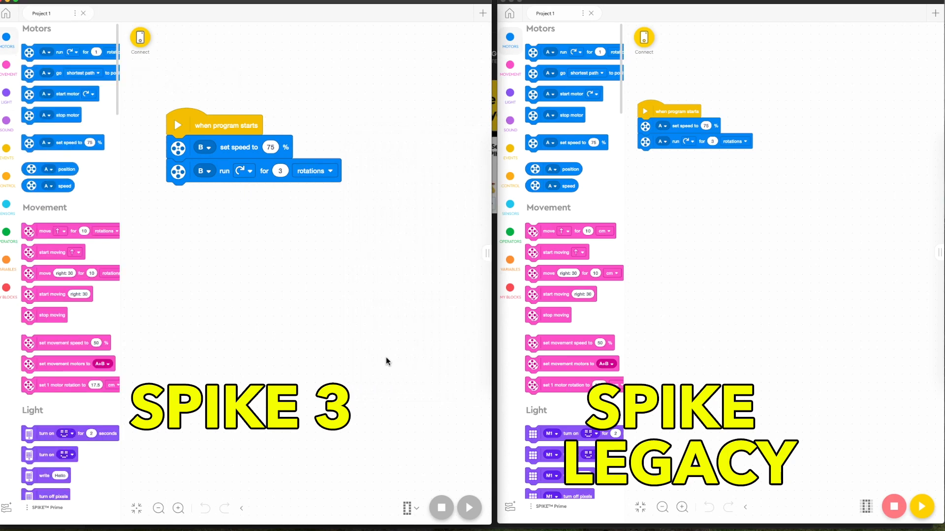
{"action": "left_click", "coordinate": [682, 507]}
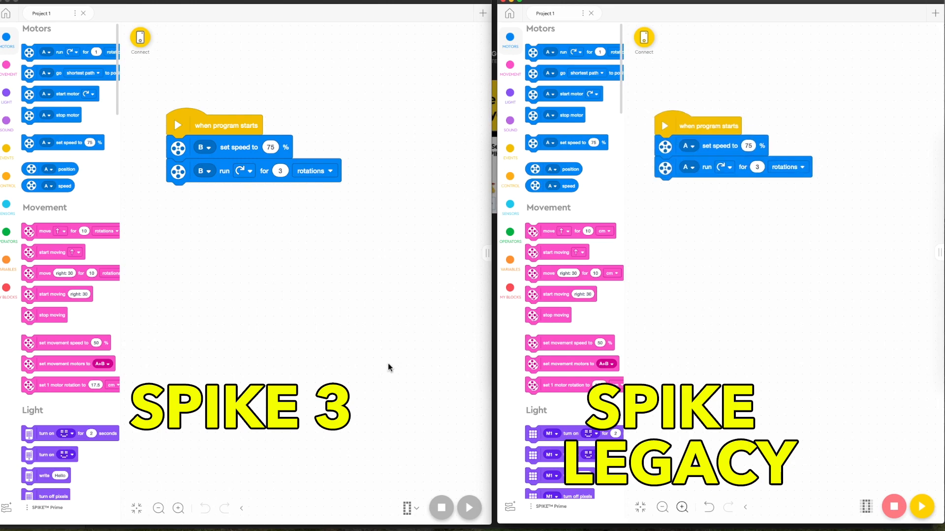
{"action": "mouse_move", "coordinate": [493, 425]}
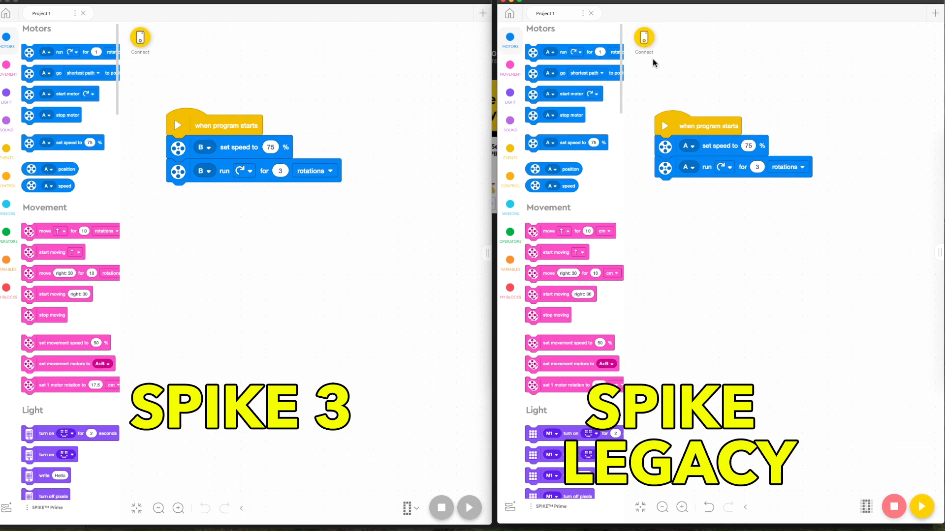
{"action": "mouse_move", "coordinate": [461, 503]}
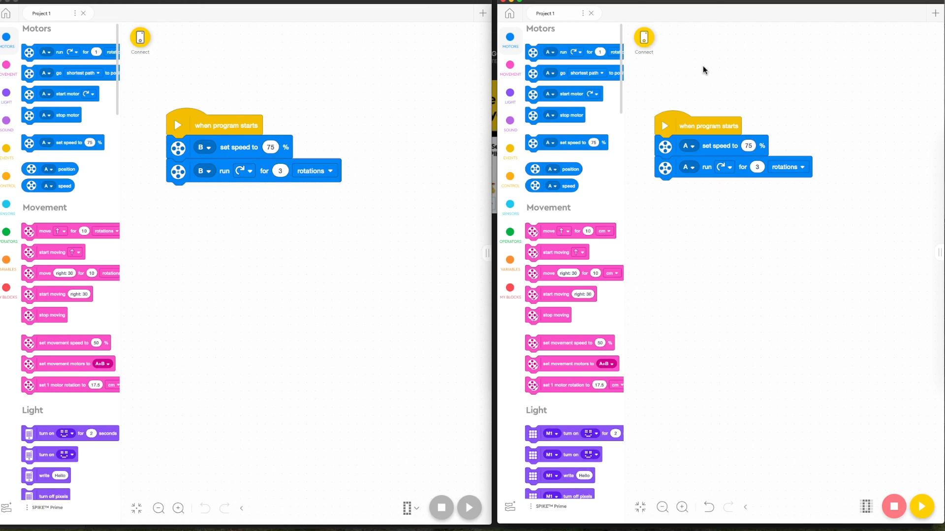
{"action": "mouse_move", "coordinate": [653, 49]}
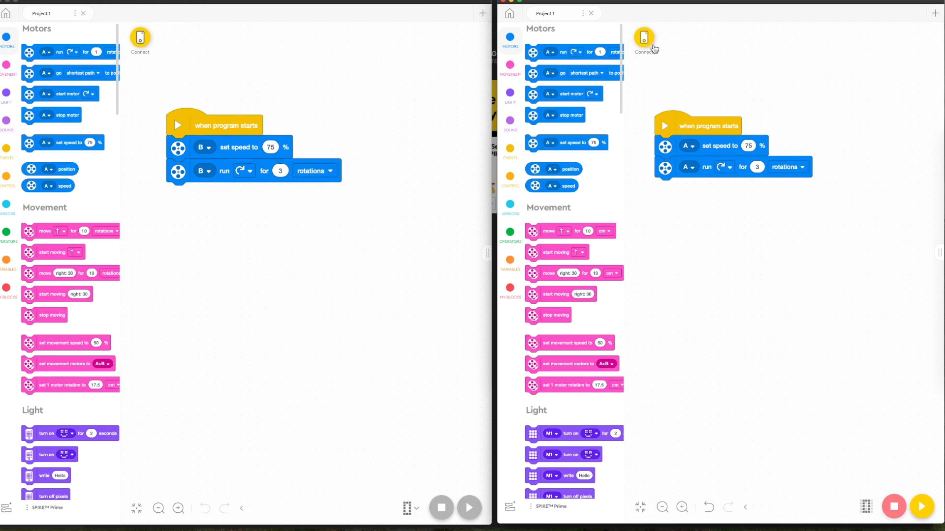
{"action": "mouse_move", "coordinate": [643, 37]}
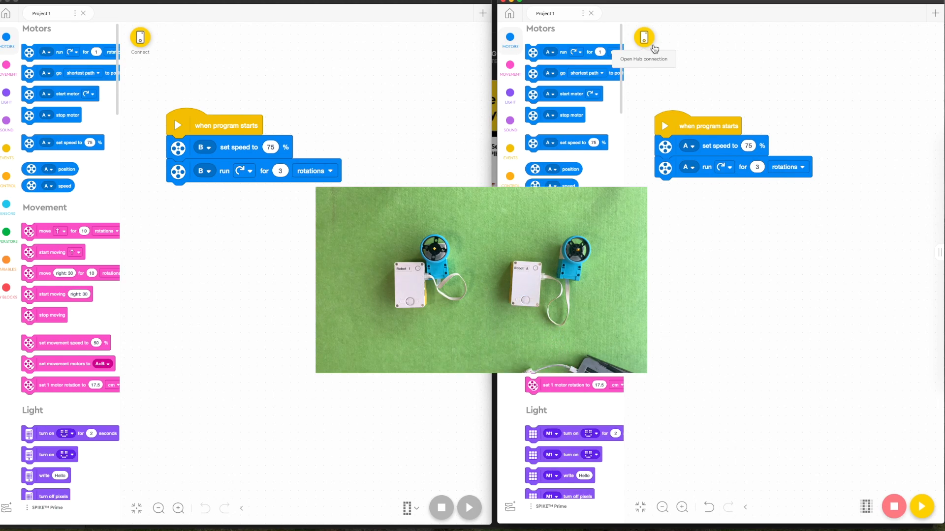
Link SPIKE Legacy over Bluetooth to the hub Robot A
{"action": "left_click", "coordinate": [643, 37]}
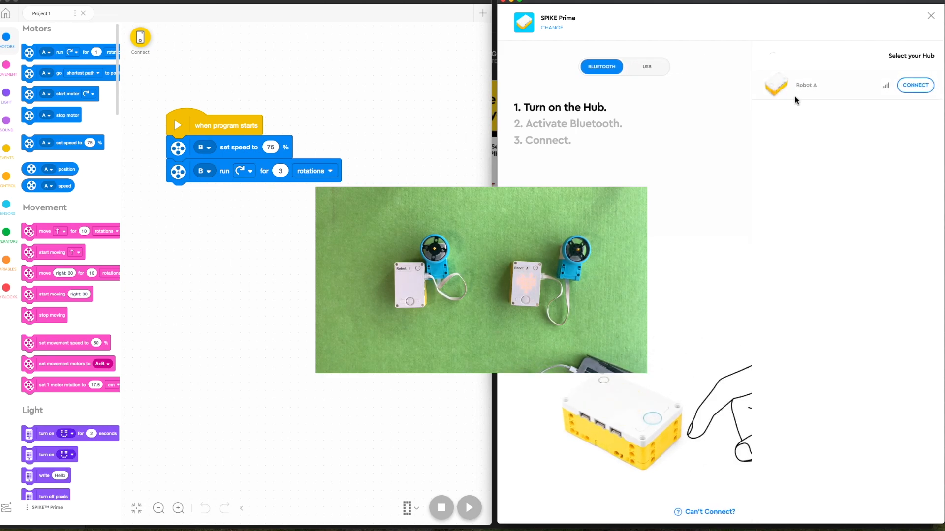
{"action": "left_click", "coordinate": [914, 84]}
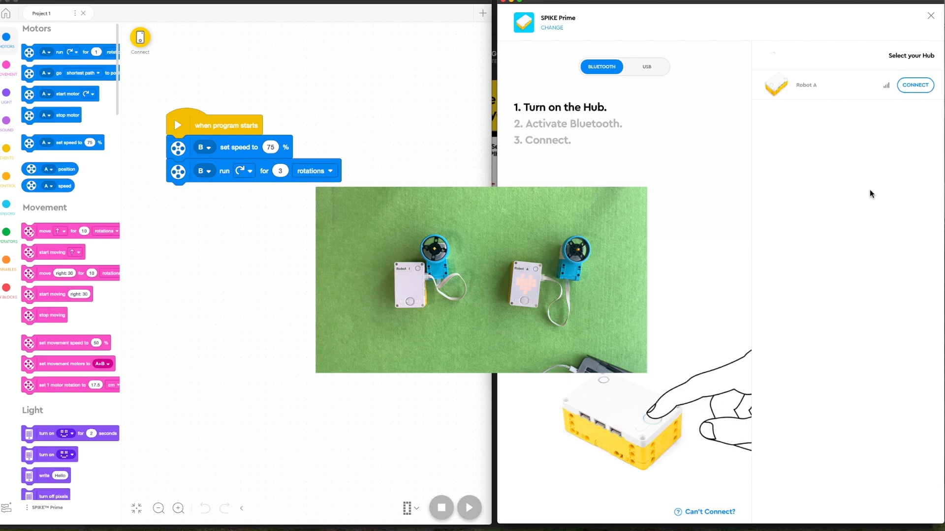
{"action": "left_click", "coordinate": [915, 84]}
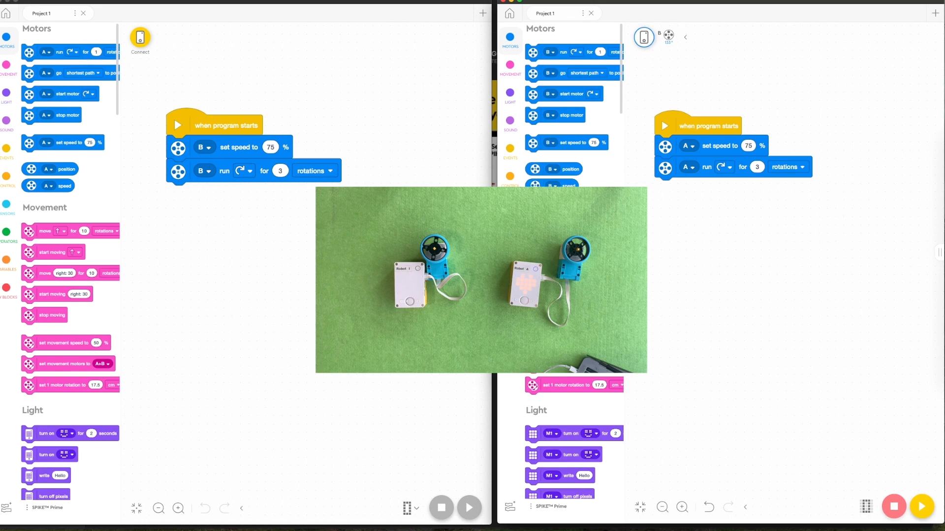
Link SPIKE 3 to the green-power-button hub Robot 1
{"action": "left_click", "coordinate": [140, 36]}
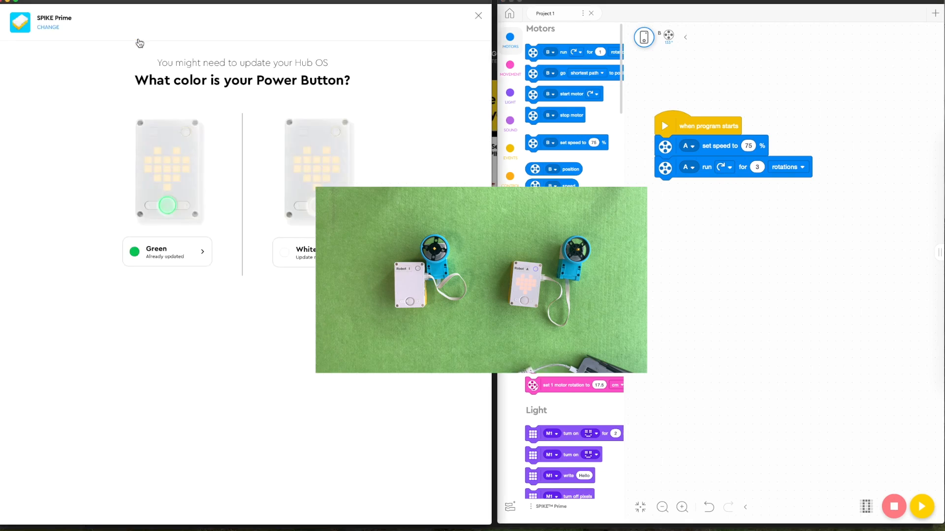
{"action": "left_click", "coordinate": [166, 252]}
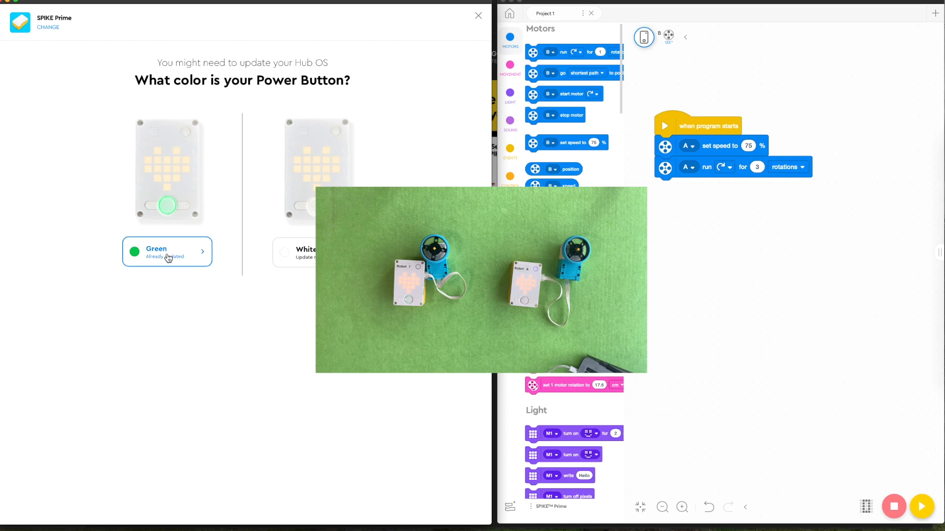
{"action": "left_click", "coordinate": [166, 252]}
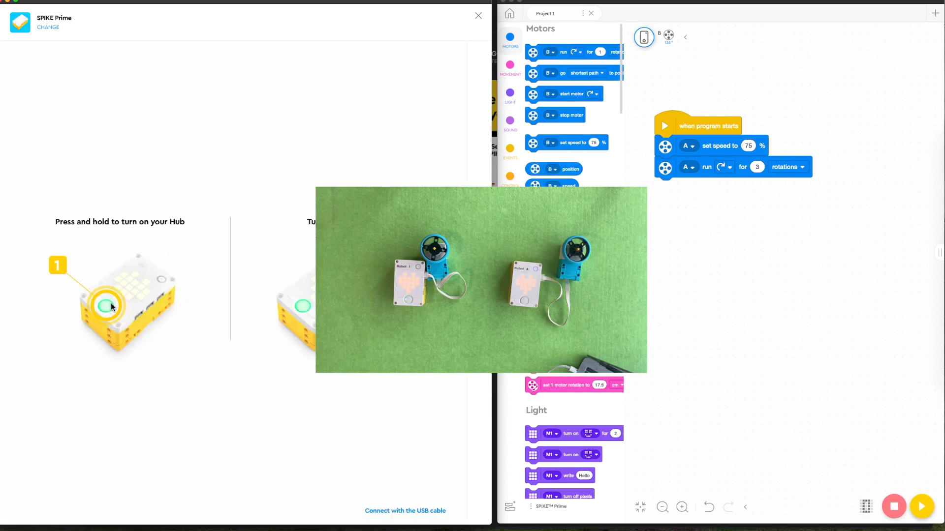
{"action": "mouse_move", "coordinate": [276, 316]}
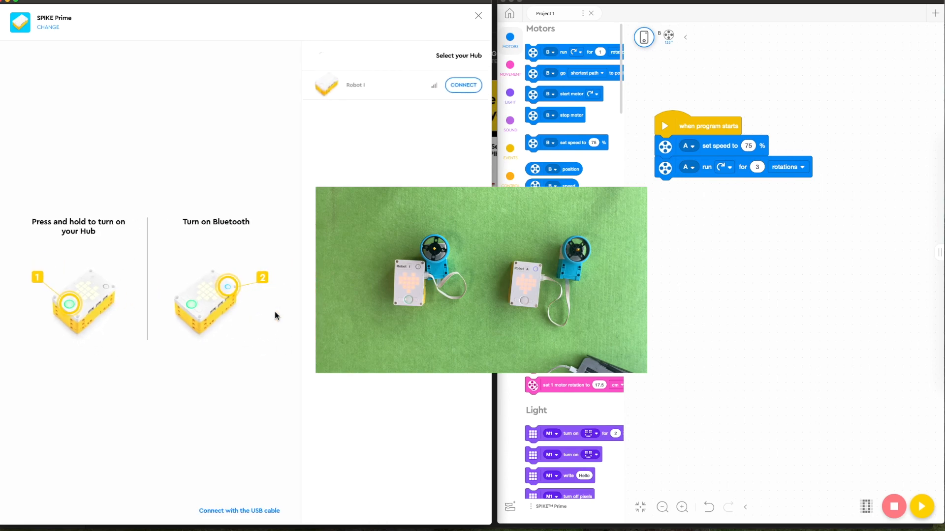
{"action": "left_click", "coordinate": [462, 84]}
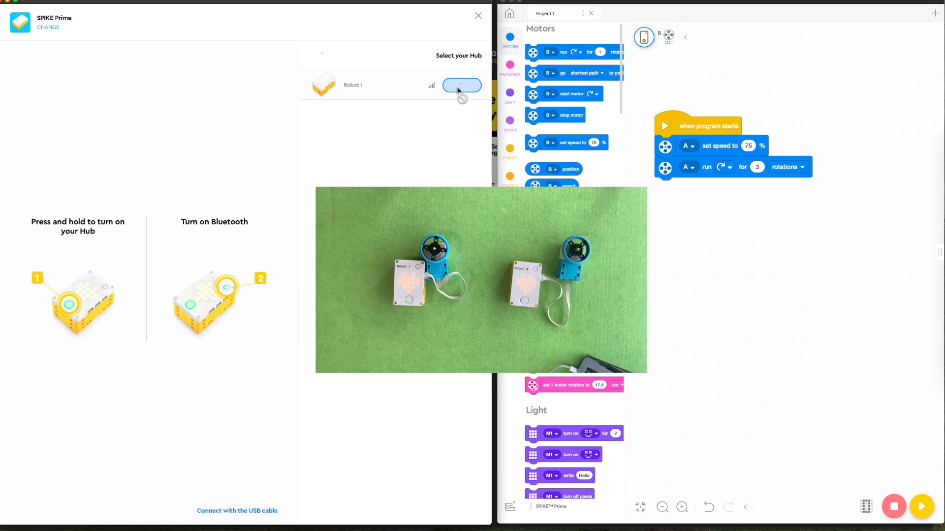
{"action": "left_click", "coordinate": [461, 84]}
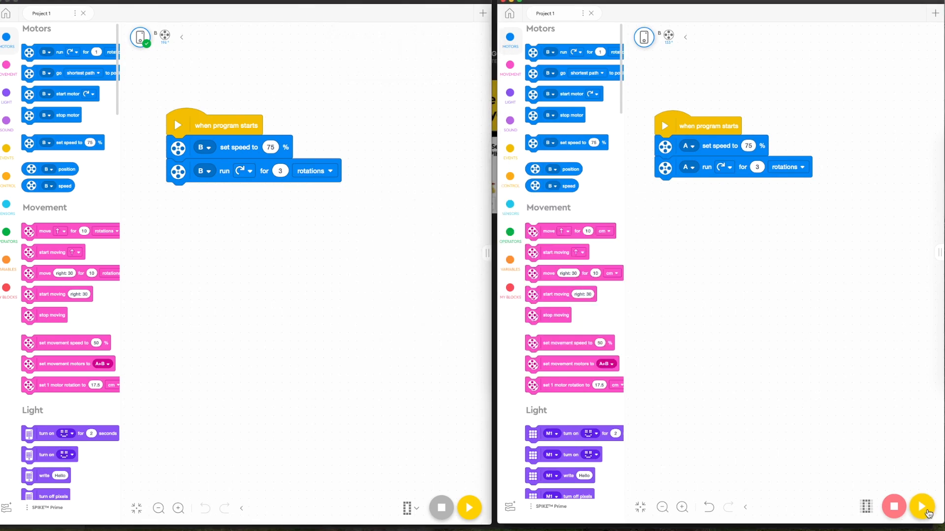
{"action": "mouse_move", "coordinate": [921, 507]}
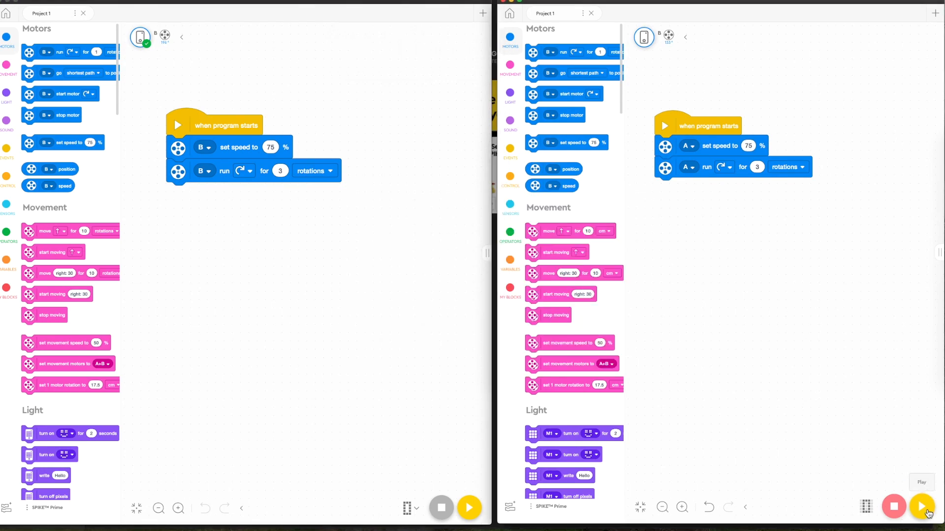
Start SPIKE Legacy's Project 1 motor program on the Robot A hub
{"action": "left_click", "coordinate": [921, 506]}
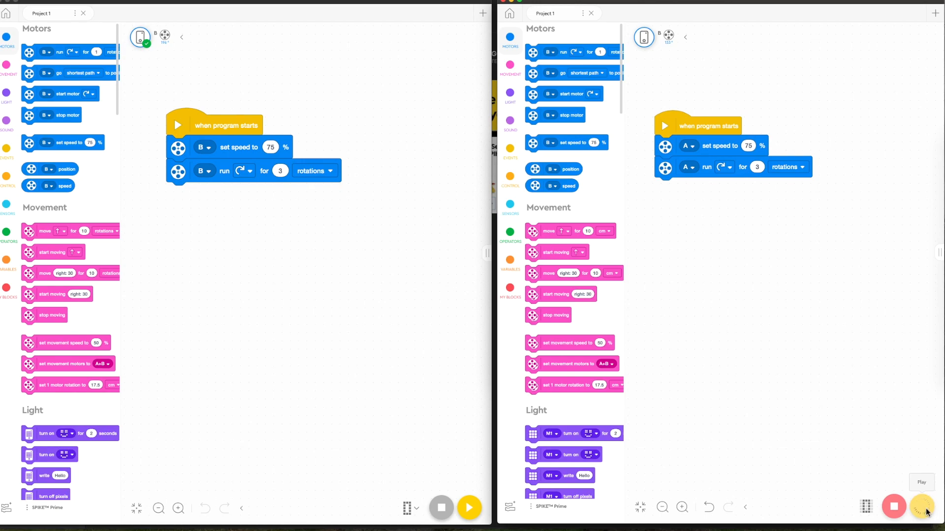
{"action": "left_click", "coordinate": [921, 506]}
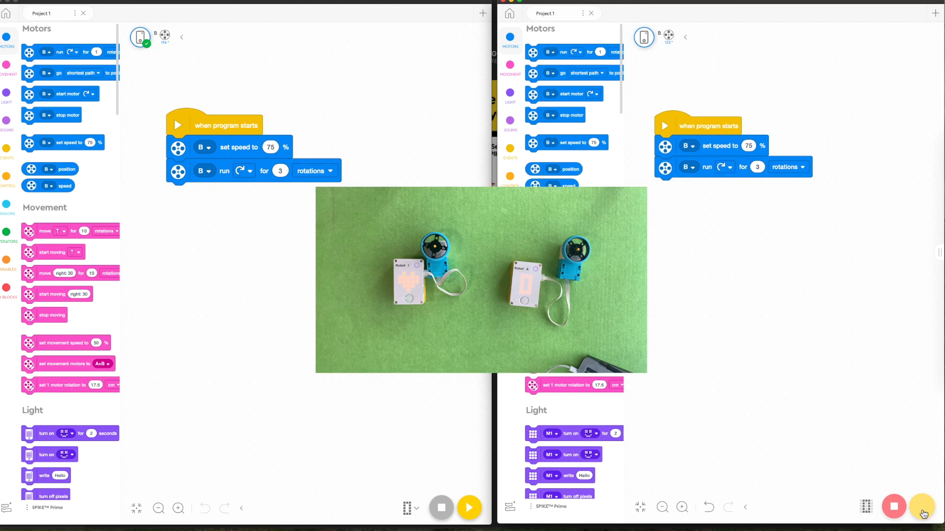
{"action": "mouse_move", "coordinate": [921, 506]}
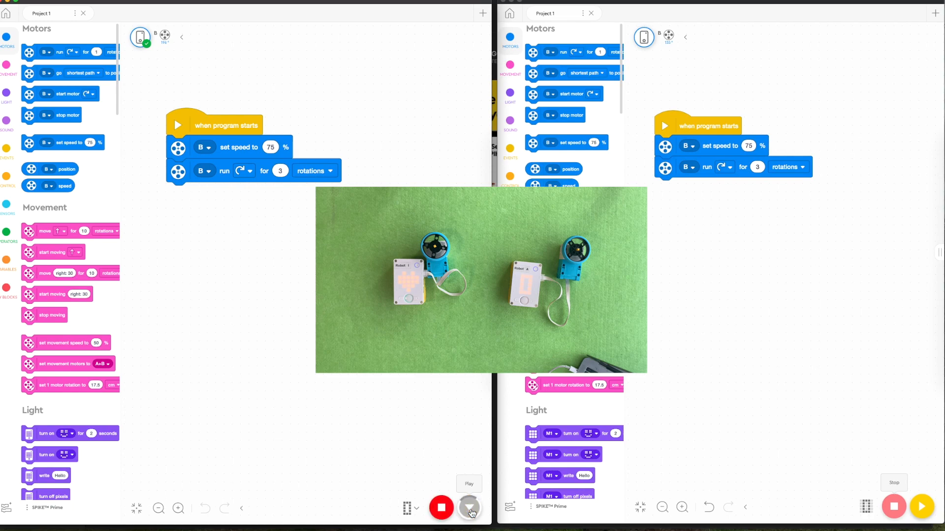
Run SPIKE 3's Project 1 motor program on Robot 1, then stop it
{"action": "left_click", "coordinate": [469, 507]}
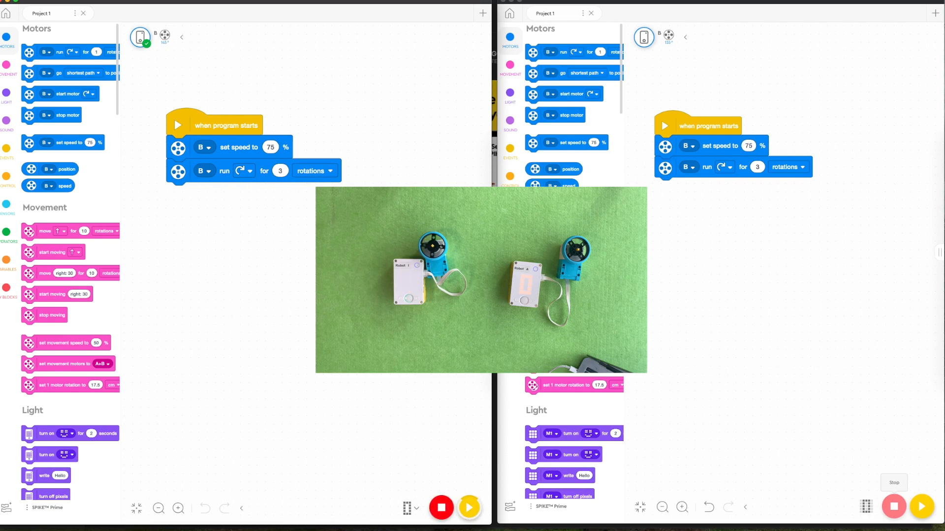
{"action": "mouse_move", "coordinate": [448, 430]}
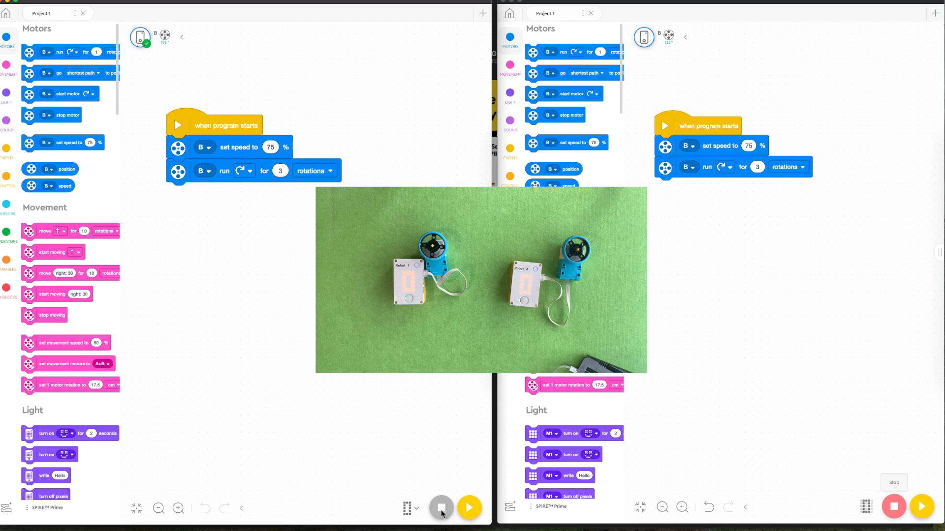
{"action": "left_click", "coordinate": [469, 508]}
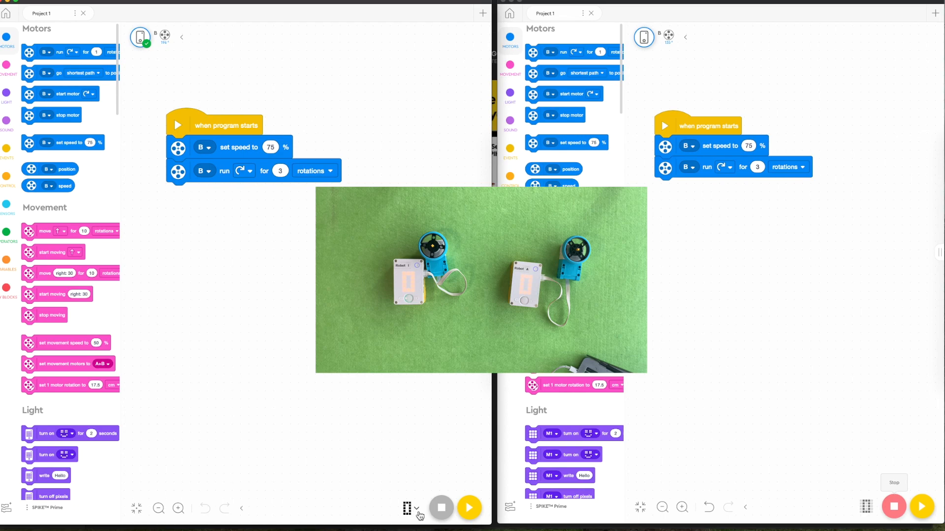
Show the run-mode options: Download to Hub, plus Legacy's Streaming choice
{"action": "left_click", "coordinate": [408, 507]}
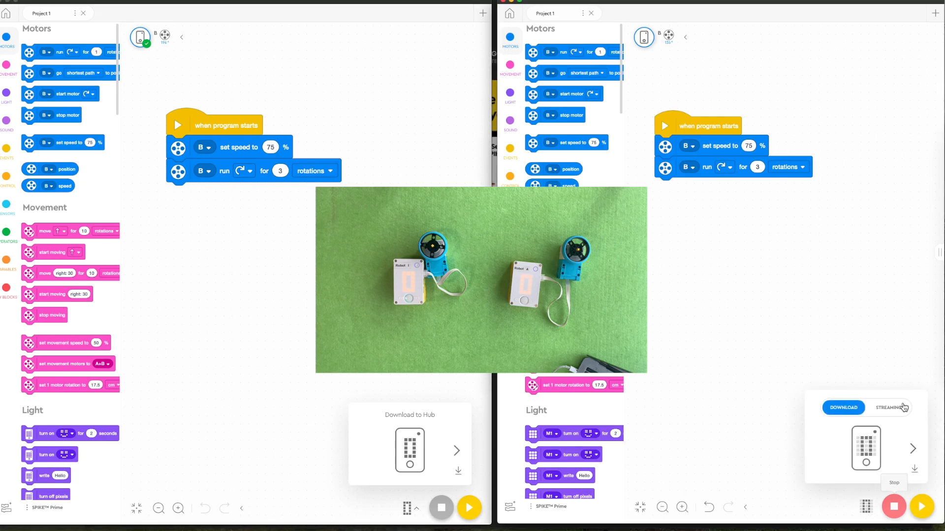
{"action": "left_click", "coordinate": [843, 407]}
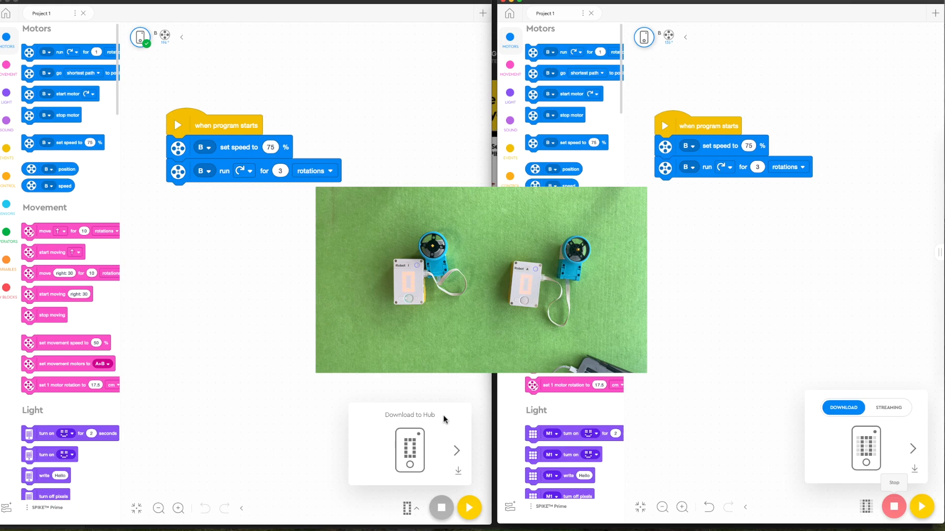
{"action": "mouse_move", "coordinate": [859, 399]}
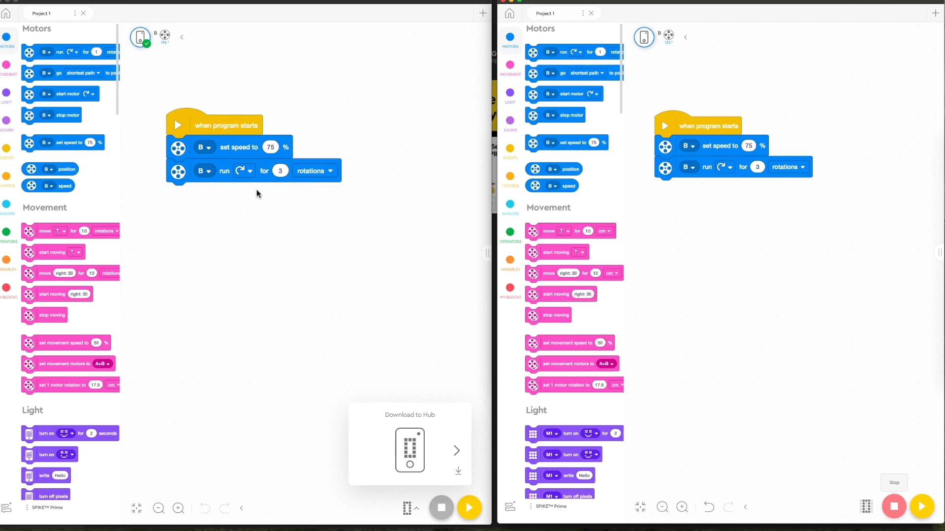
{"action": "mouse_move", "coordinate": [16, 501]}
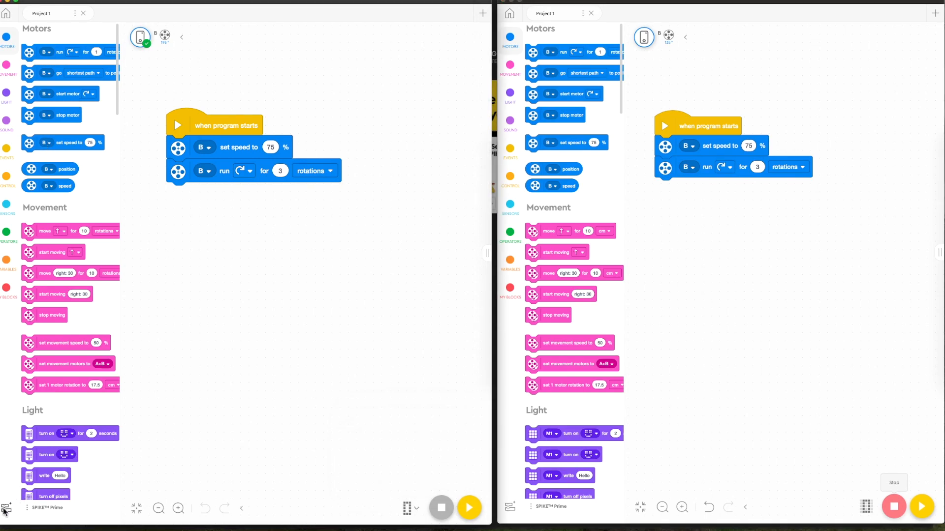
Add the More Movement extension and scroll through the block palette categories
{"action": "left_click", "coordinate": [8, 508]}
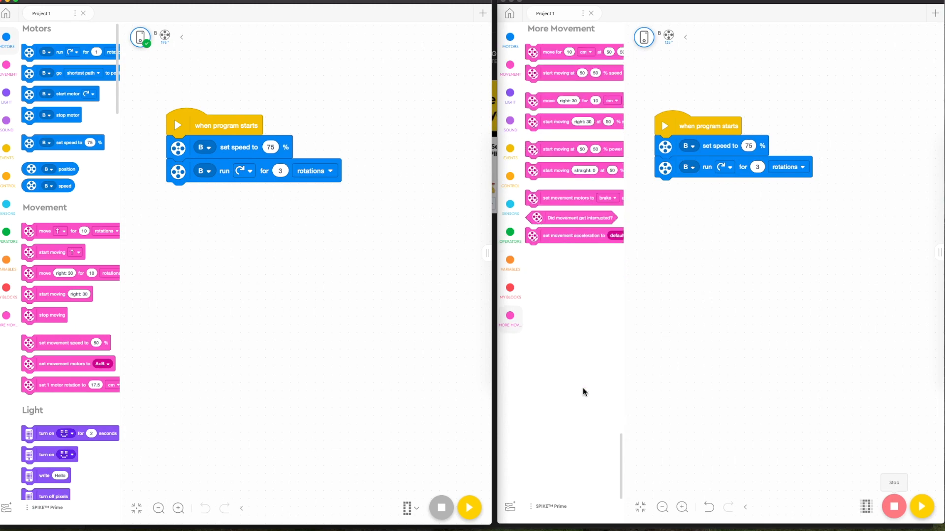
{"action": "scroll", "scroll_direction": "down", "scroll_amount": 3}
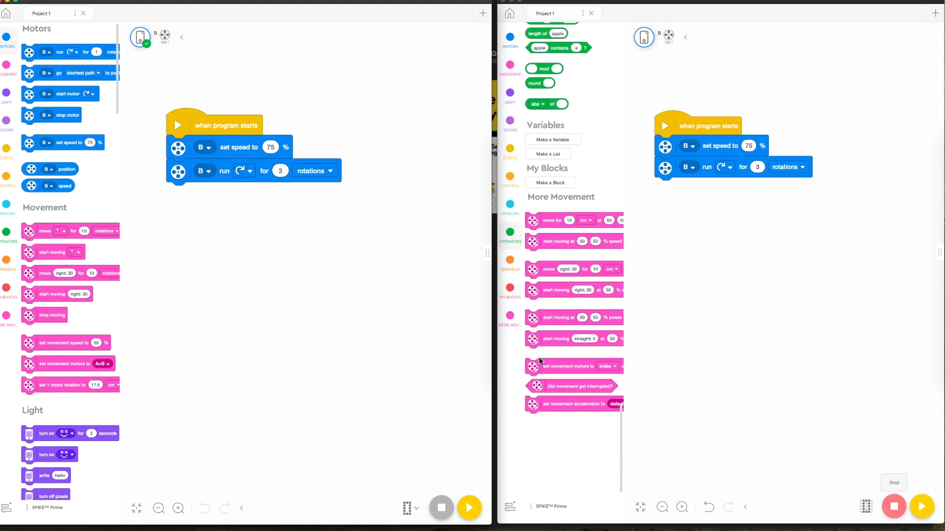
{"action": "scroll", "scroll_direction": "down", "scroll_amount": 3}
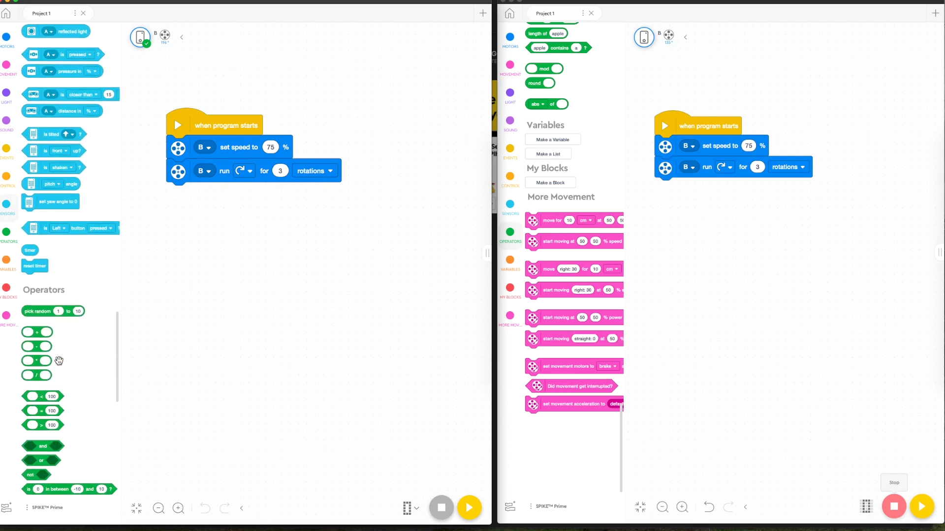
{"action": "scroll", "scroll_direction": "down", "scroll_amount": 3}
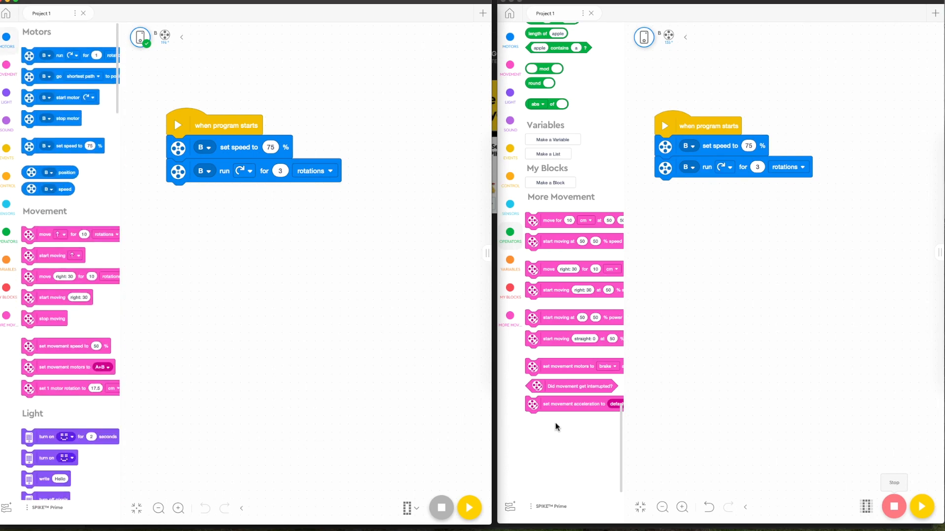
{"action": "mouse_move", "coordinate": [740, 351]}
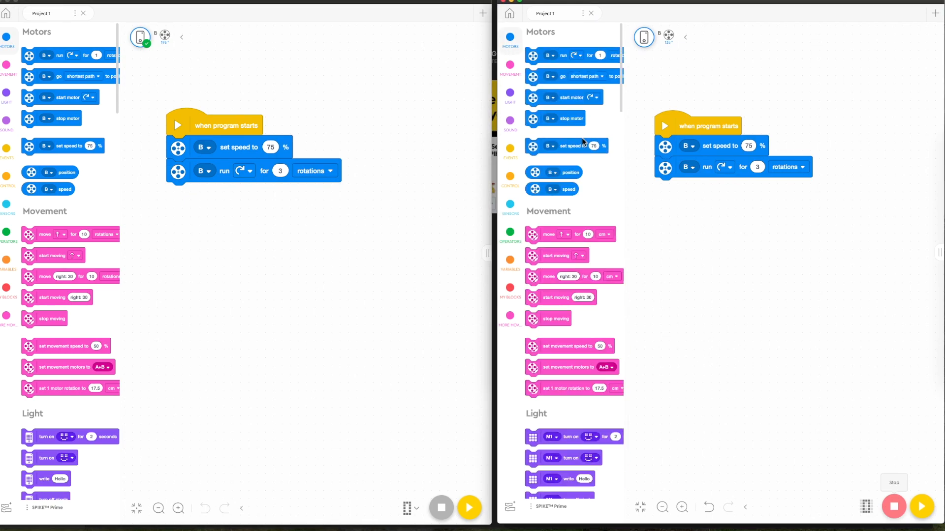
{"action": "mouse_move", "coordinate": [159, 61]}
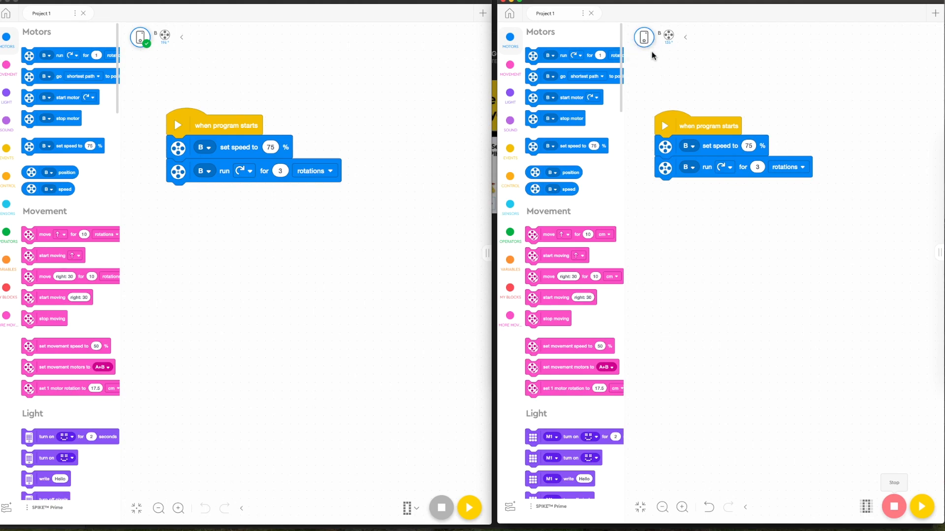
{"action": "mouse_move", "coordinate": [211, 86]}
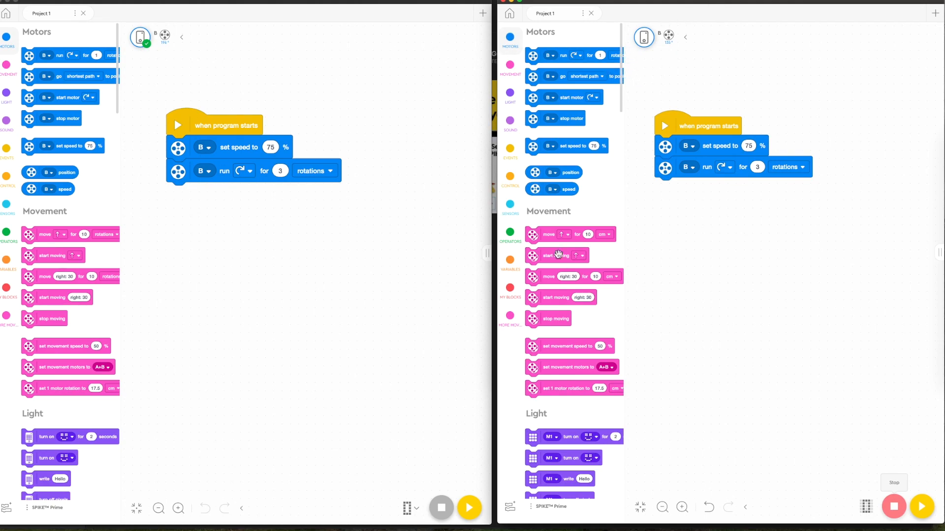
{"action": "mouse_move", "coordinate": [217, 406]}
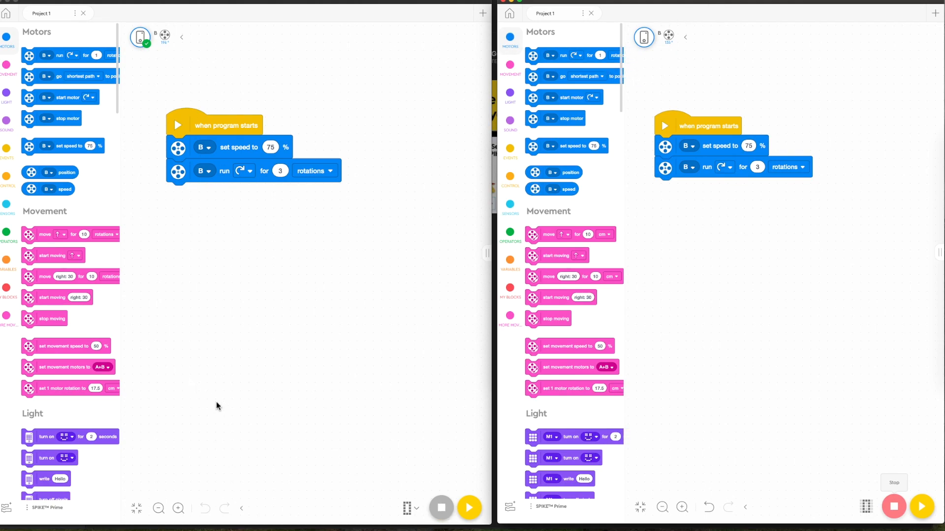
{"action": "mouse_move", "coordinate": [178, 238]}
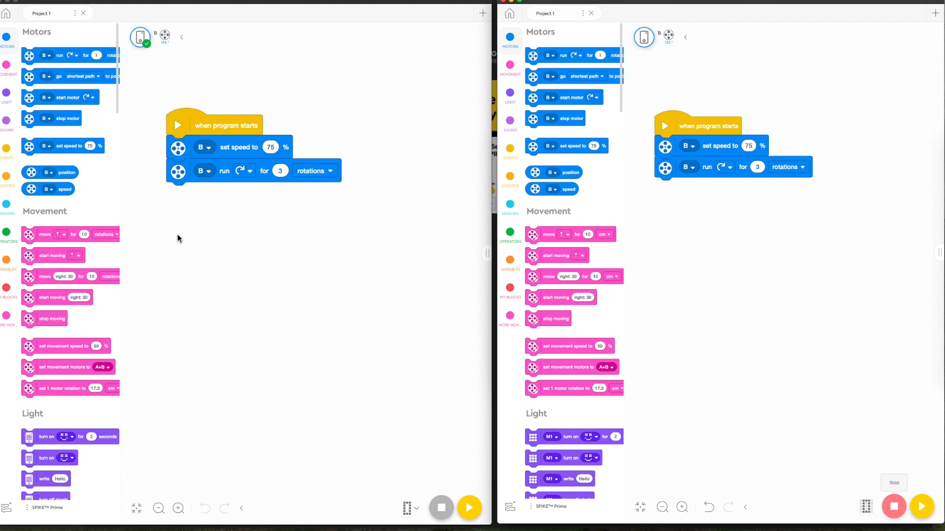
{"action": "mouse_move", "coordinate": [300, 310]}
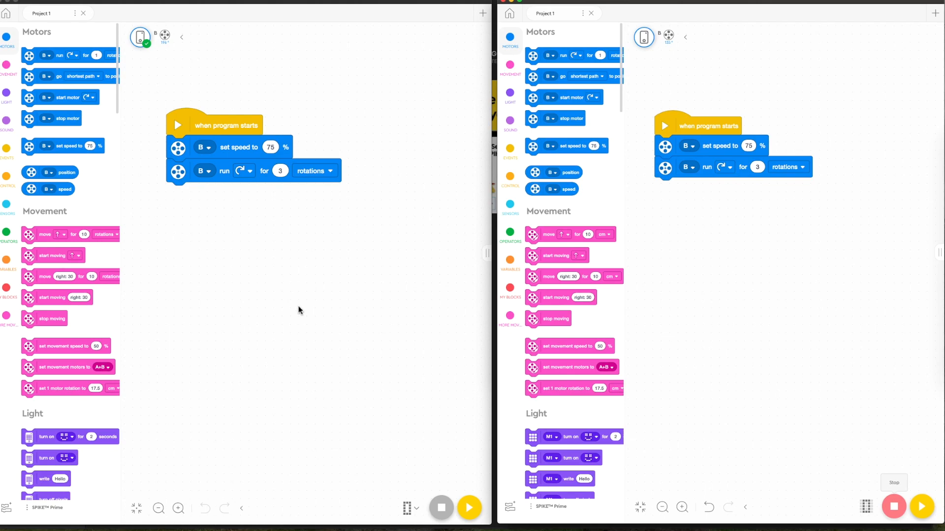